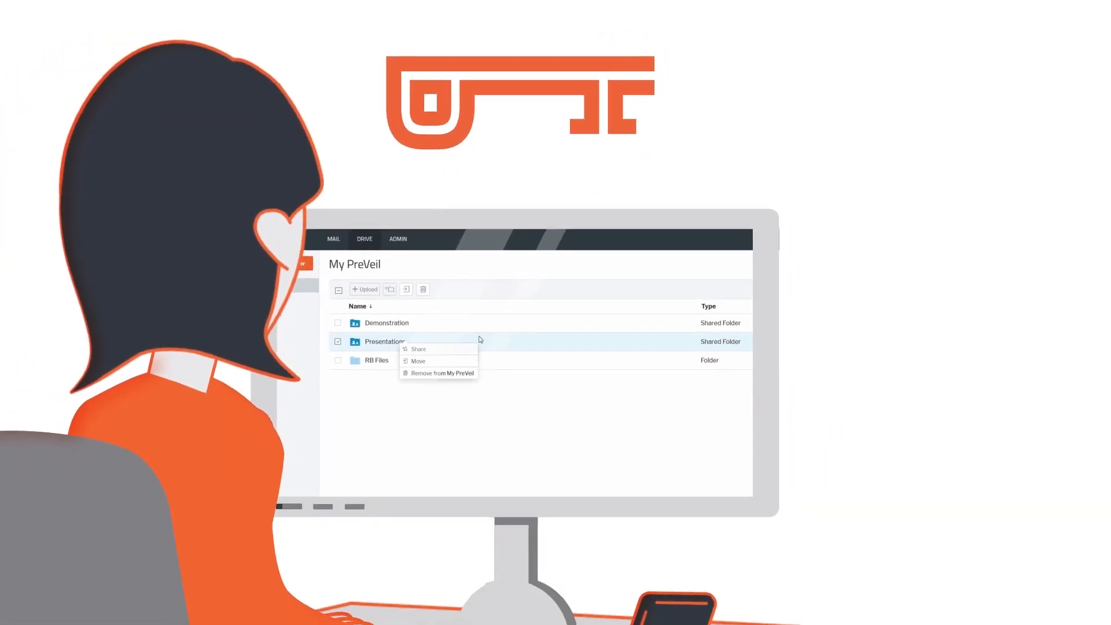
Step: Show the (Trusted Inbox) Alice inbox with only encrypted messages from trusted senders, including Baker Mayfield's "Wire transfer"
left_click(418, 349)
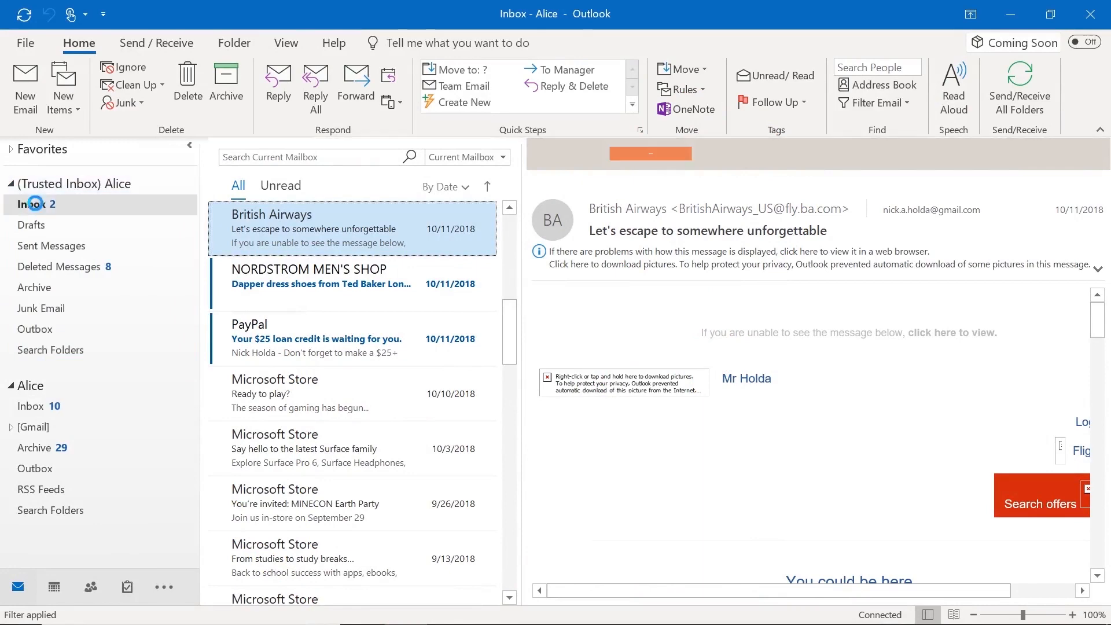
left_click(34, 203)
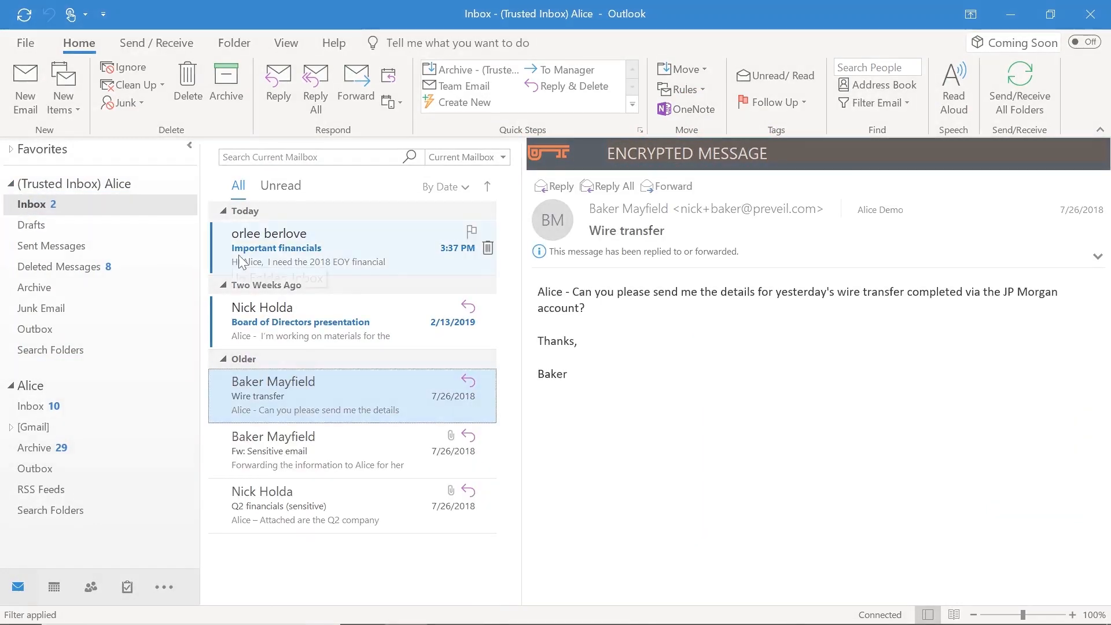